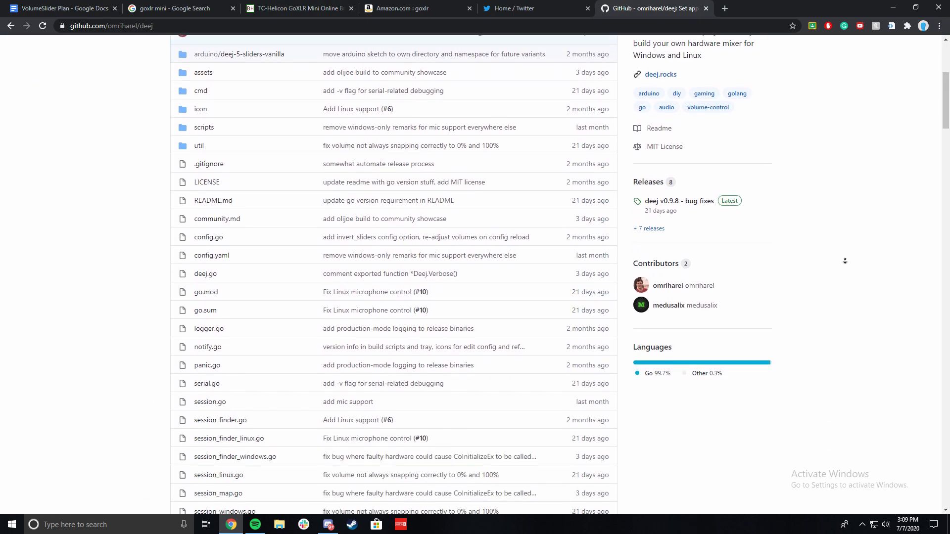
scroll(down, 3)
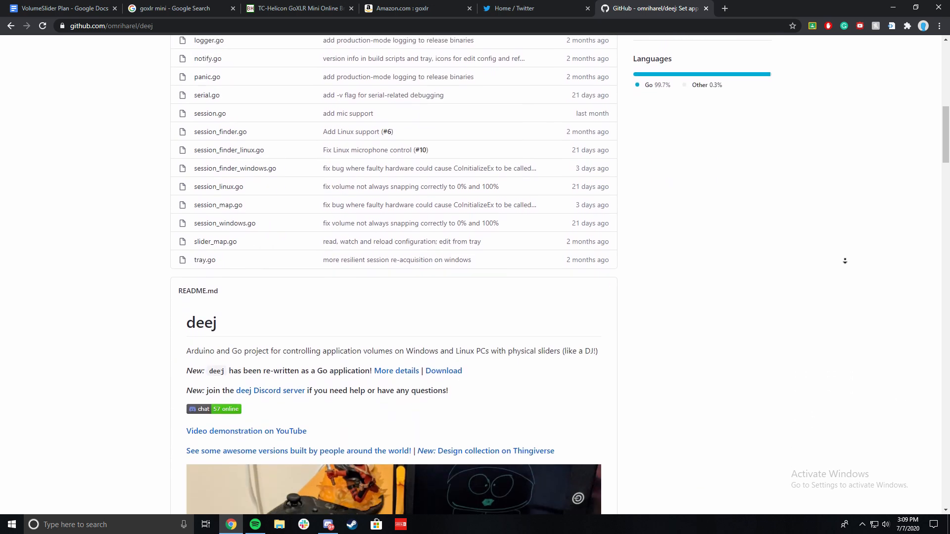
scroll(down, 3)
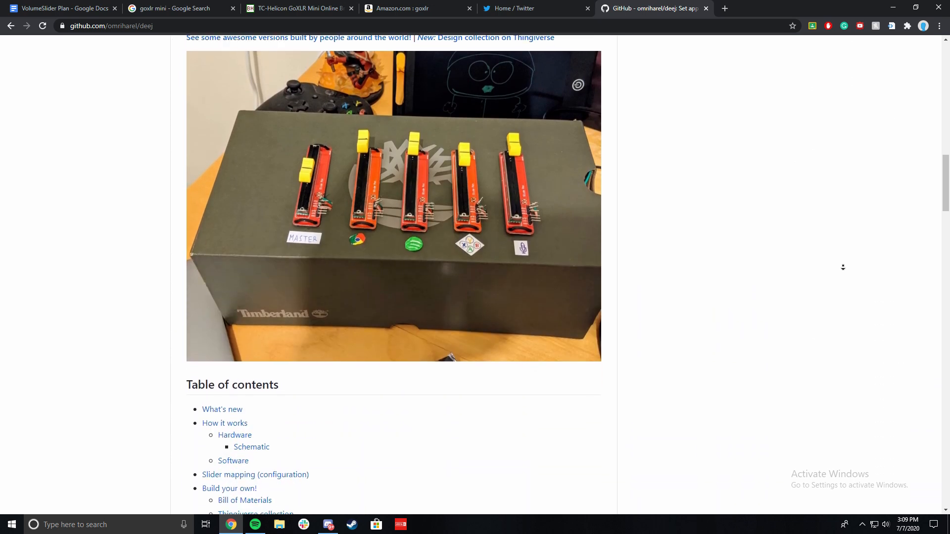
scroll(down, 3)
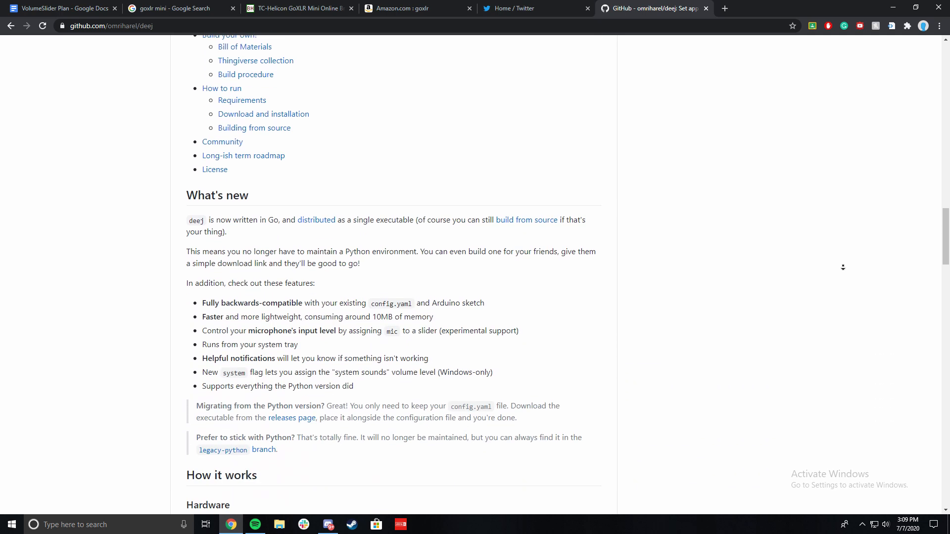
scroll(down, 3)
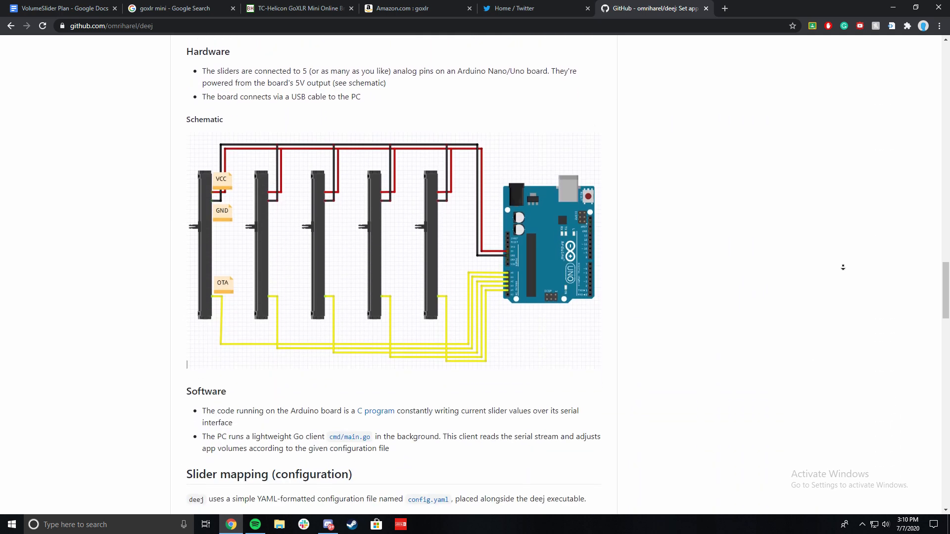
scroll(down, 3)
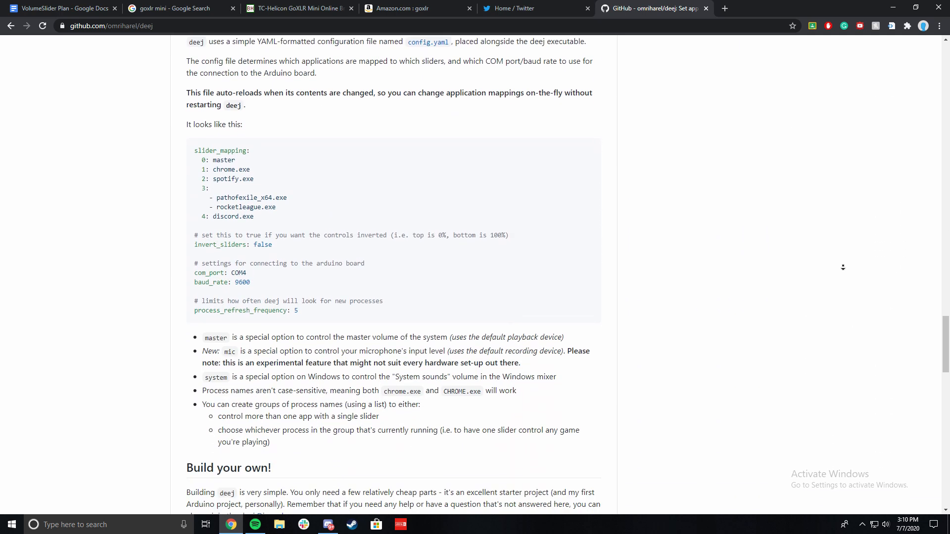
scroll(down, 3)
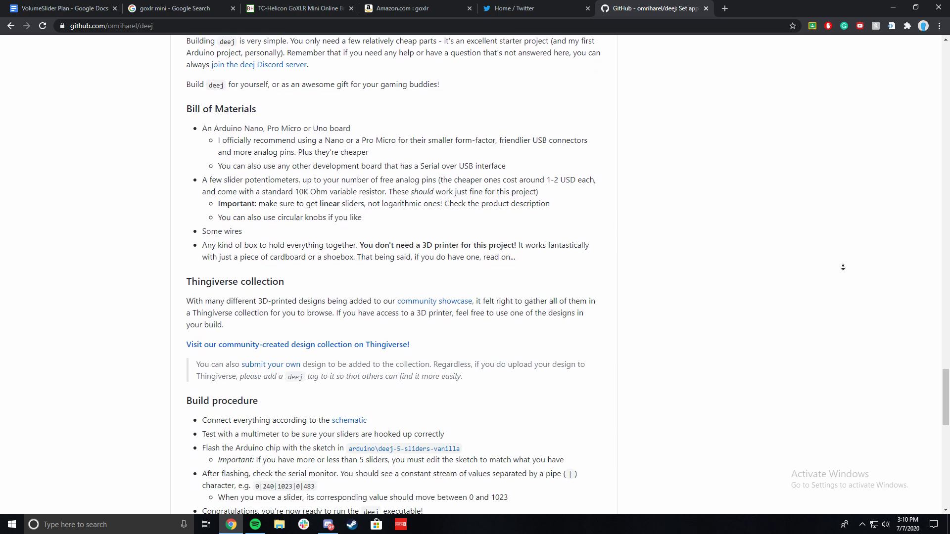